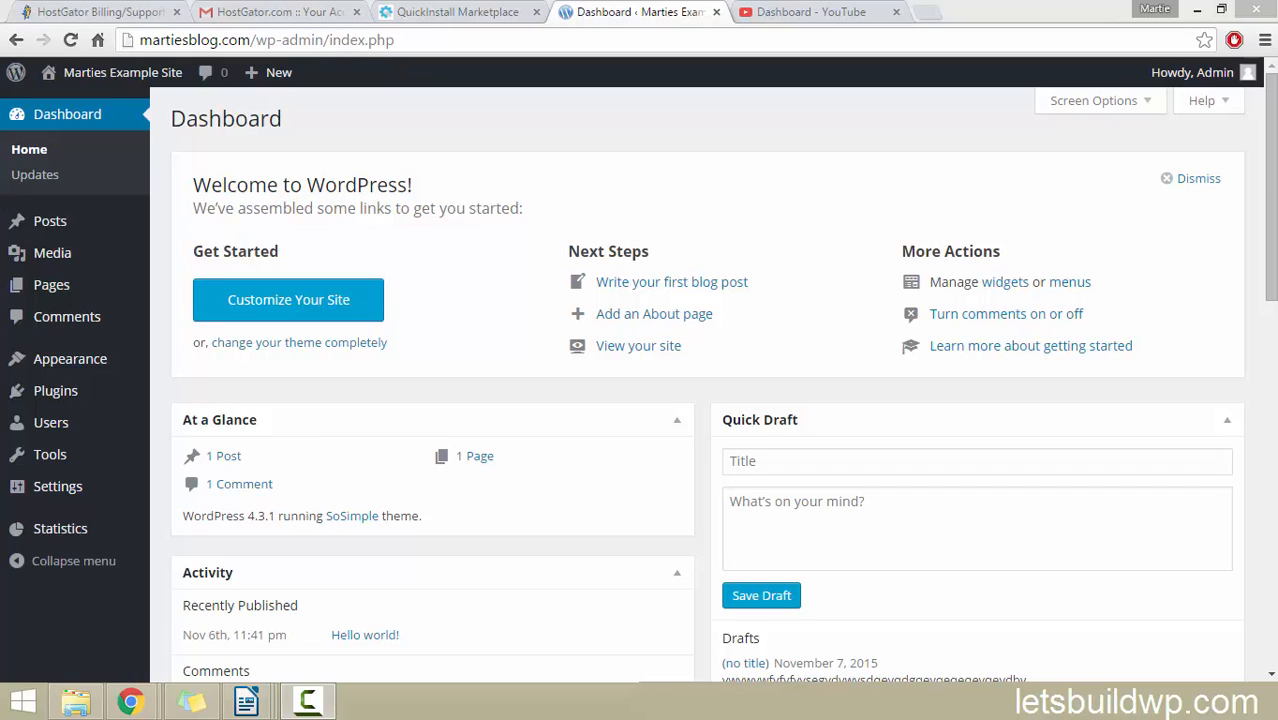
{"action": "mouse_move", "coordinate": [436, 714]}
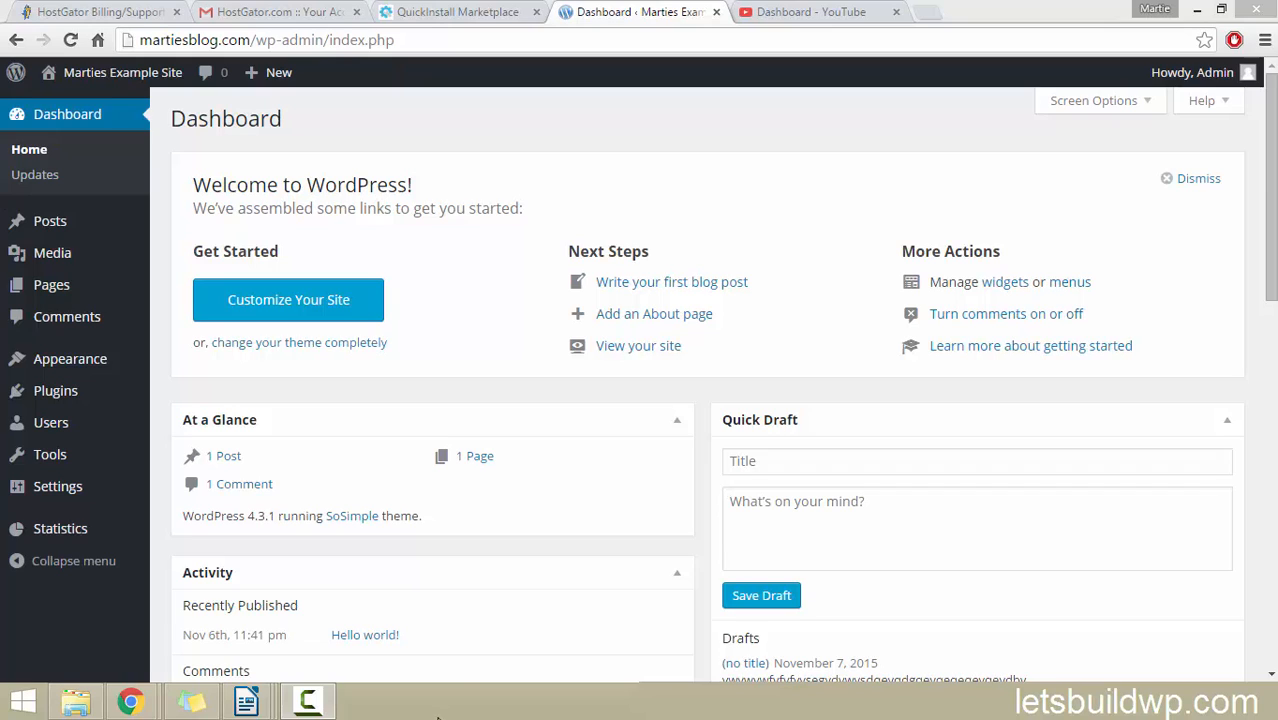
Search the Add New plugin directory for 'title remover' so Title Remover is listed
{"action": "left_click", "coordinate": [54, 390]}
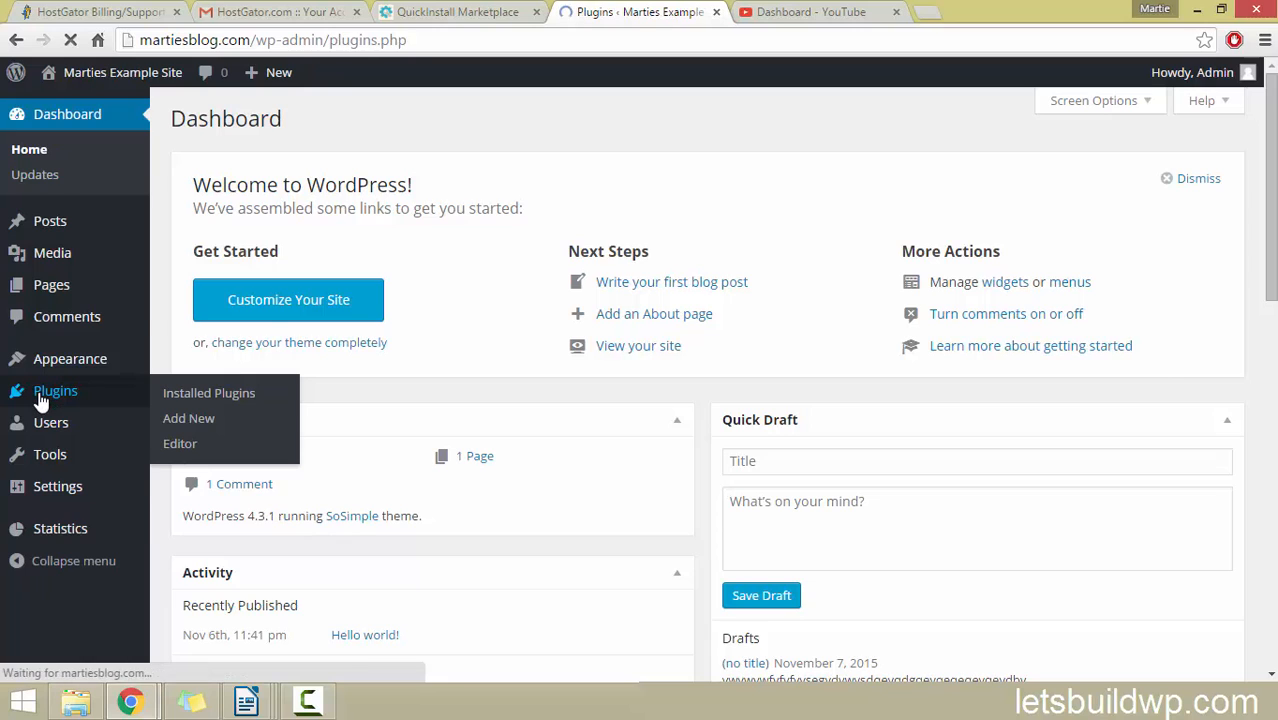
{"action": "left_click", "coordinate": [208, 392]}
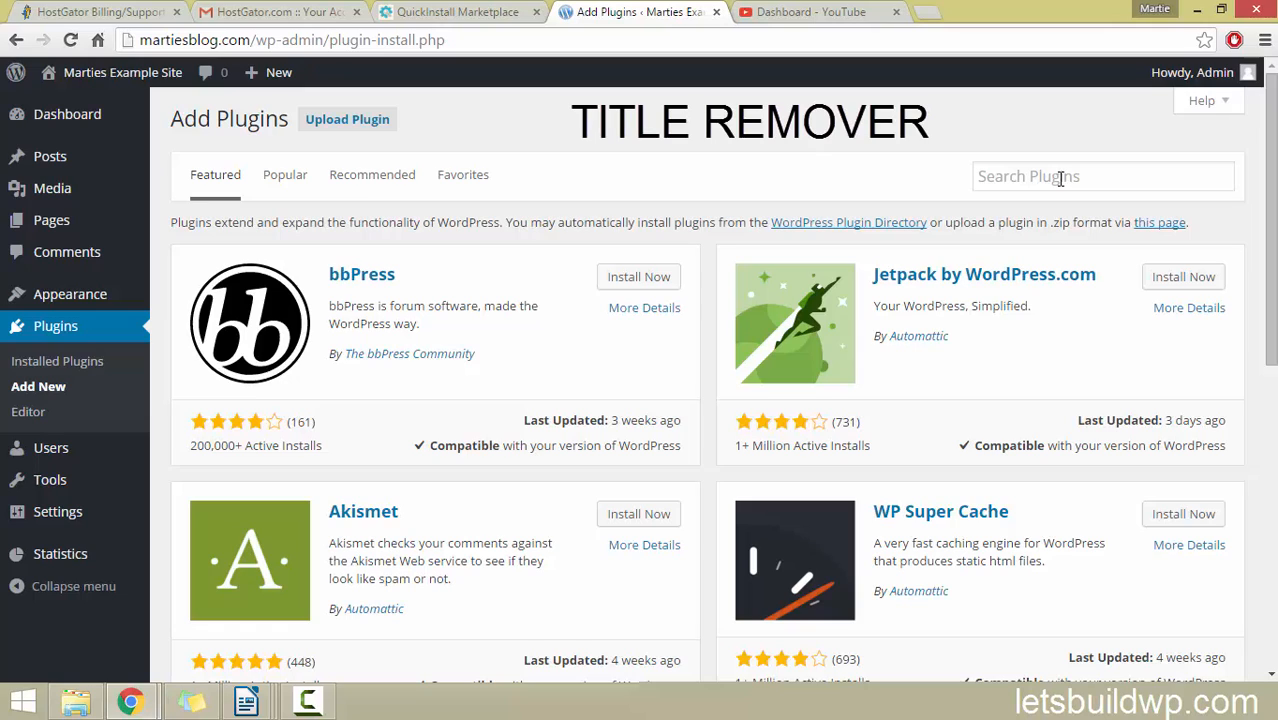
{"action": "type", "text": "title"}
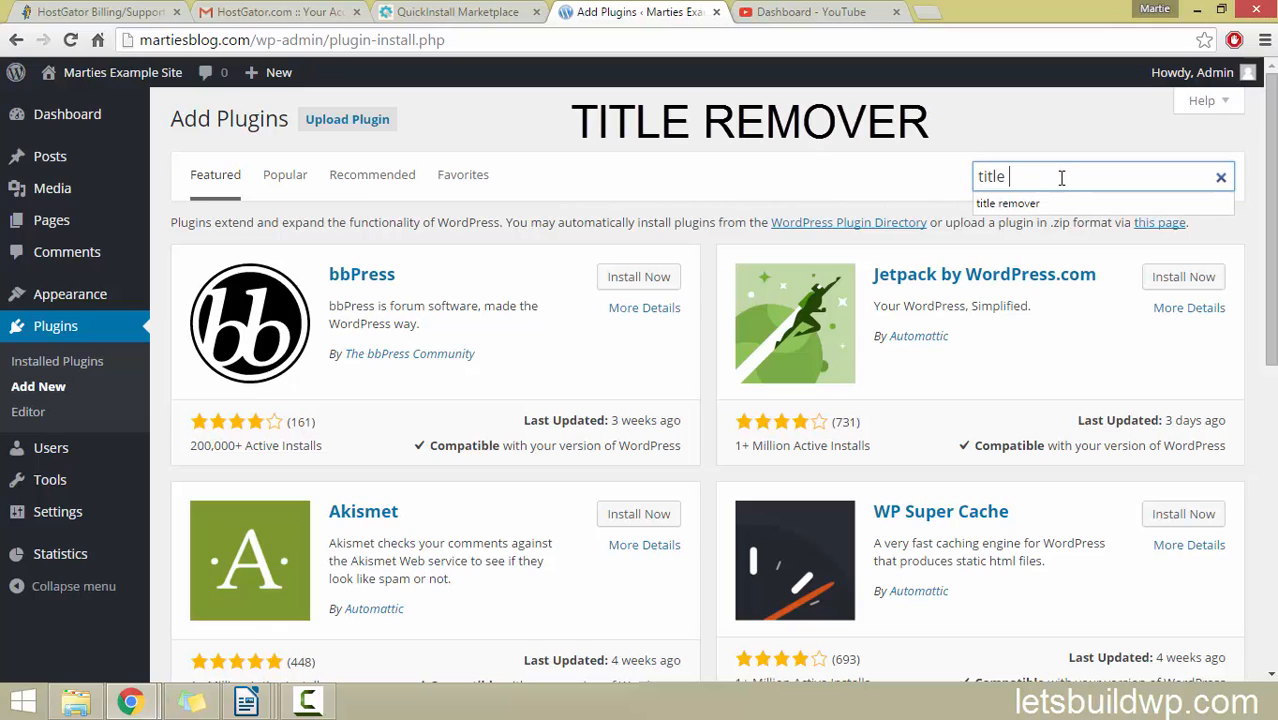
{"action": "type", "text": "remover"}
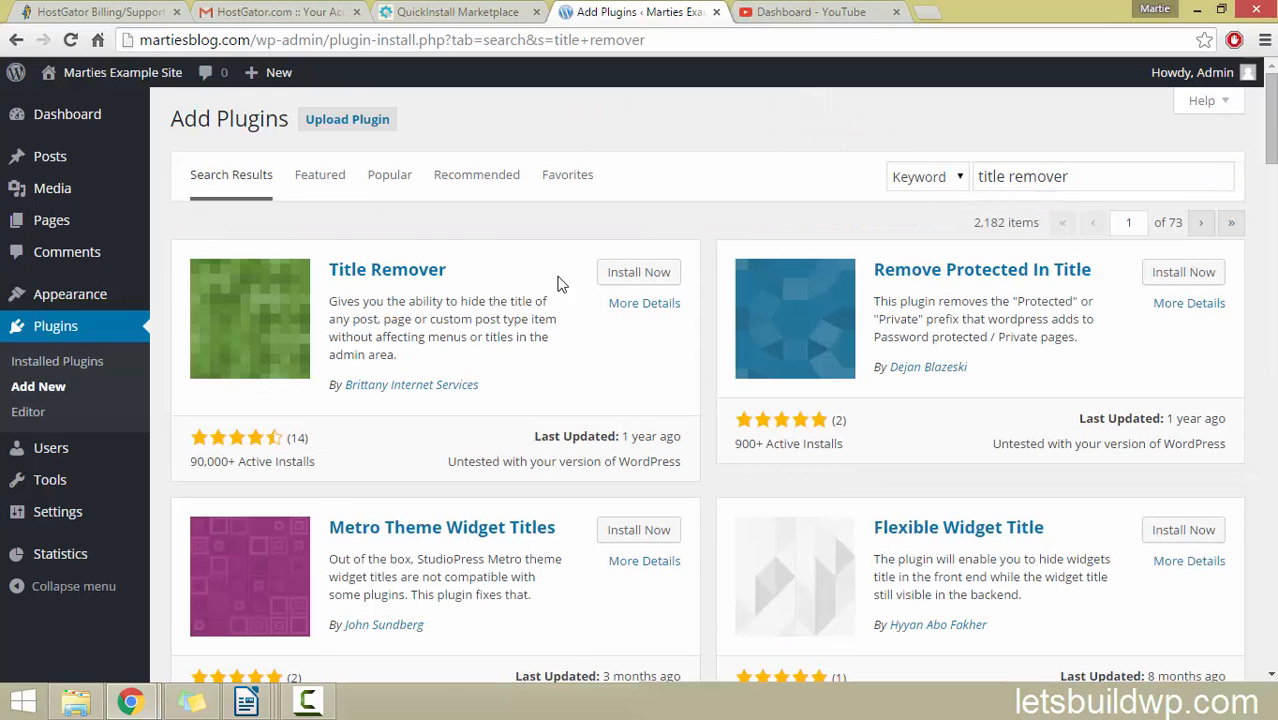
{"action": "mouse_move", "coordinate": [392, 388]}
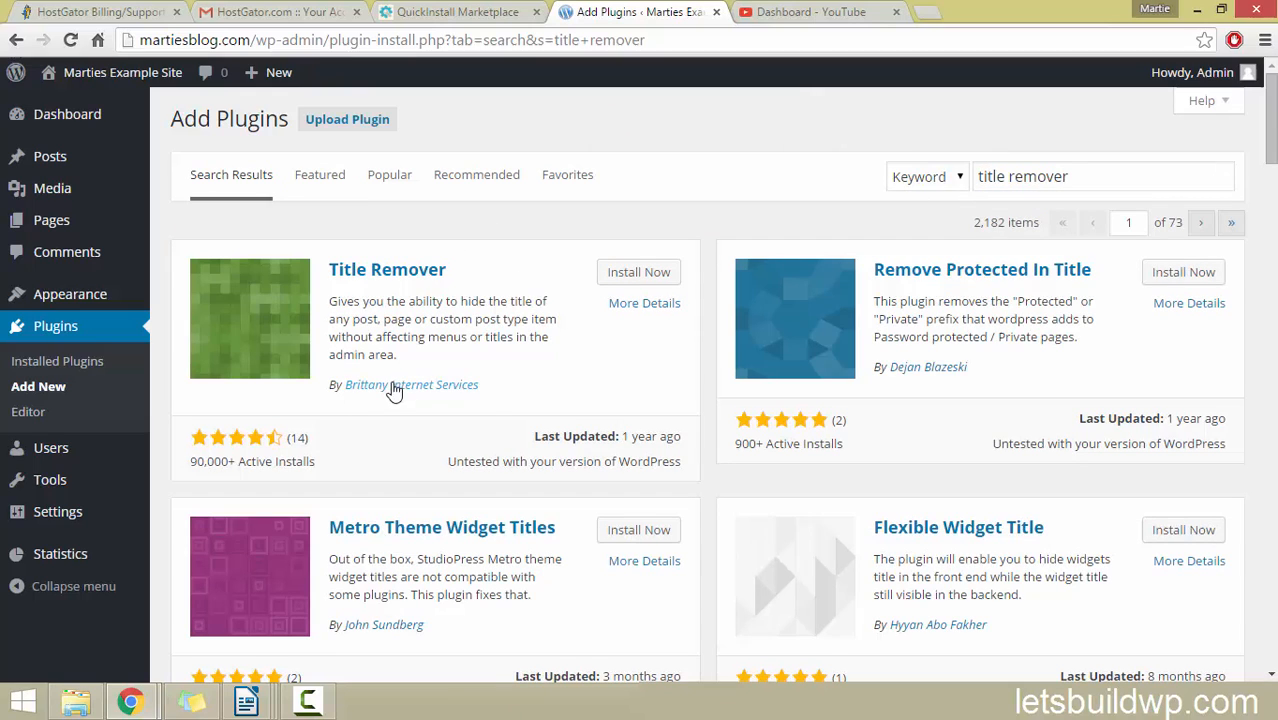
{"action": "mouse_move", "coordinate": [600, 324]}
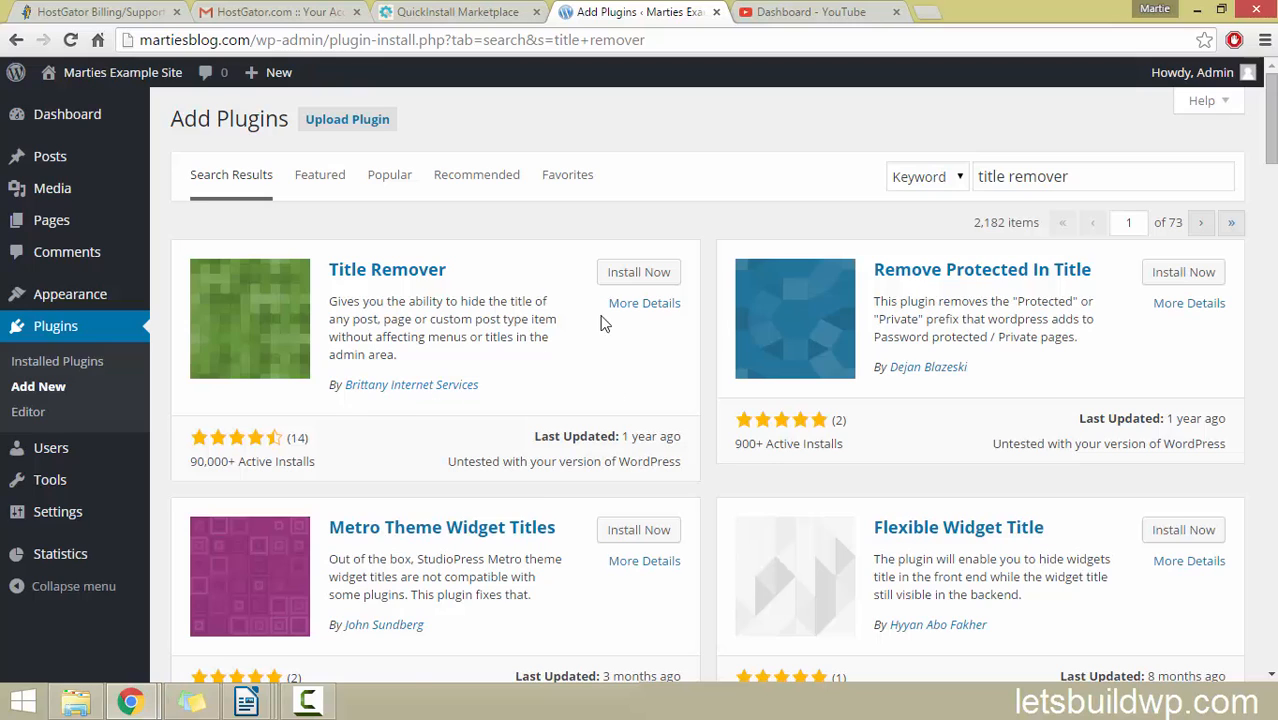
Install and activate Title Remover, then show the Pages list with Sample Page
{"action": "left_click", "coordinate": [640, 272]}
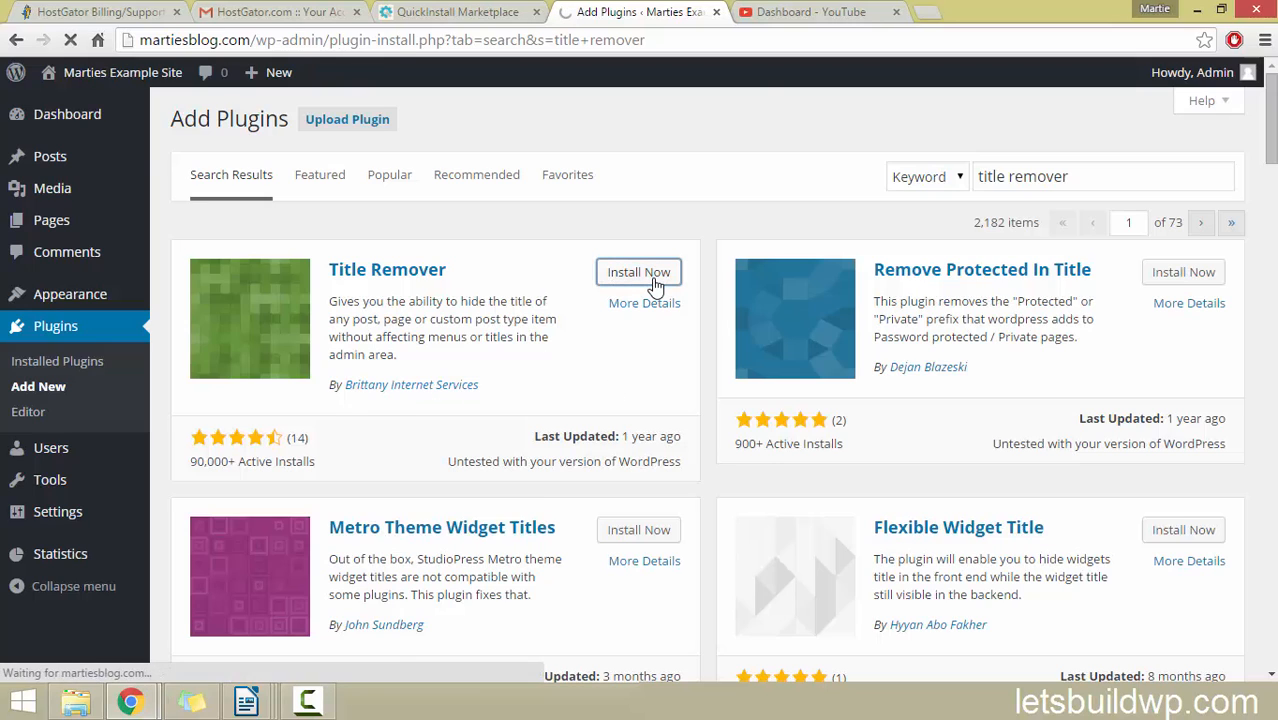
{"action": "left_click", "coordinate": [640, 272]}
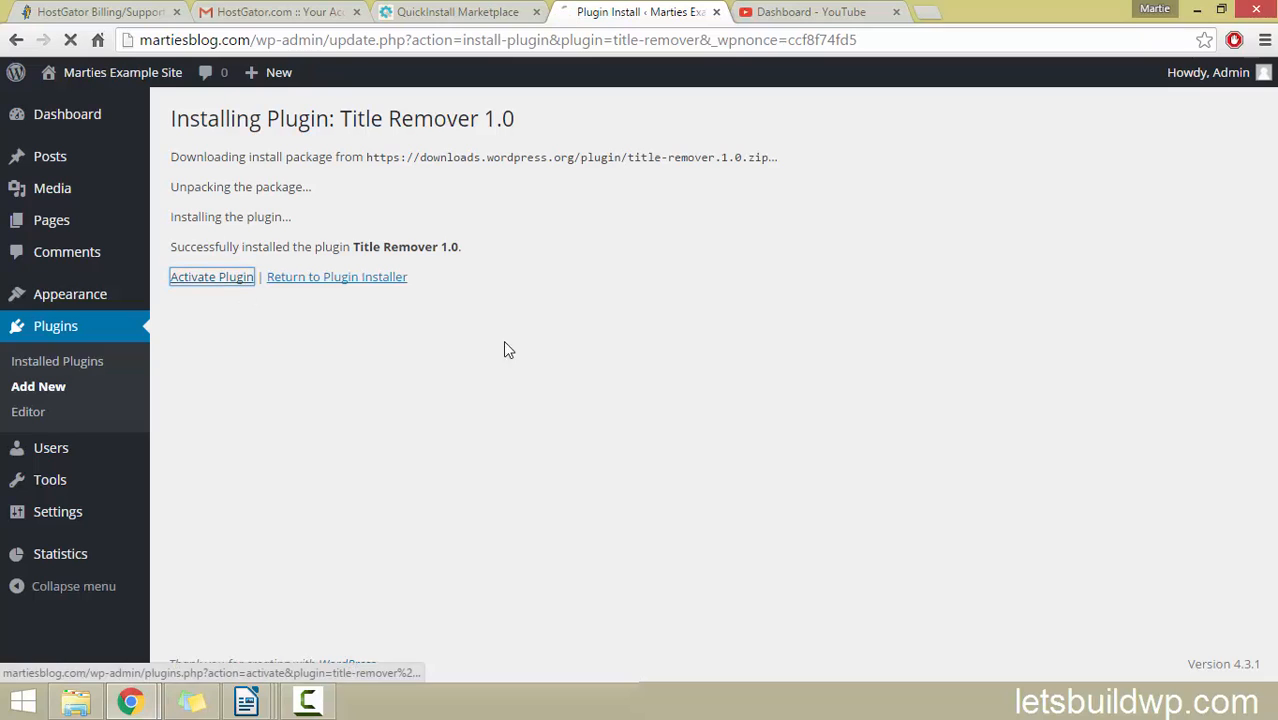
{"action": "left_click", "coordinate": [212, 276]}
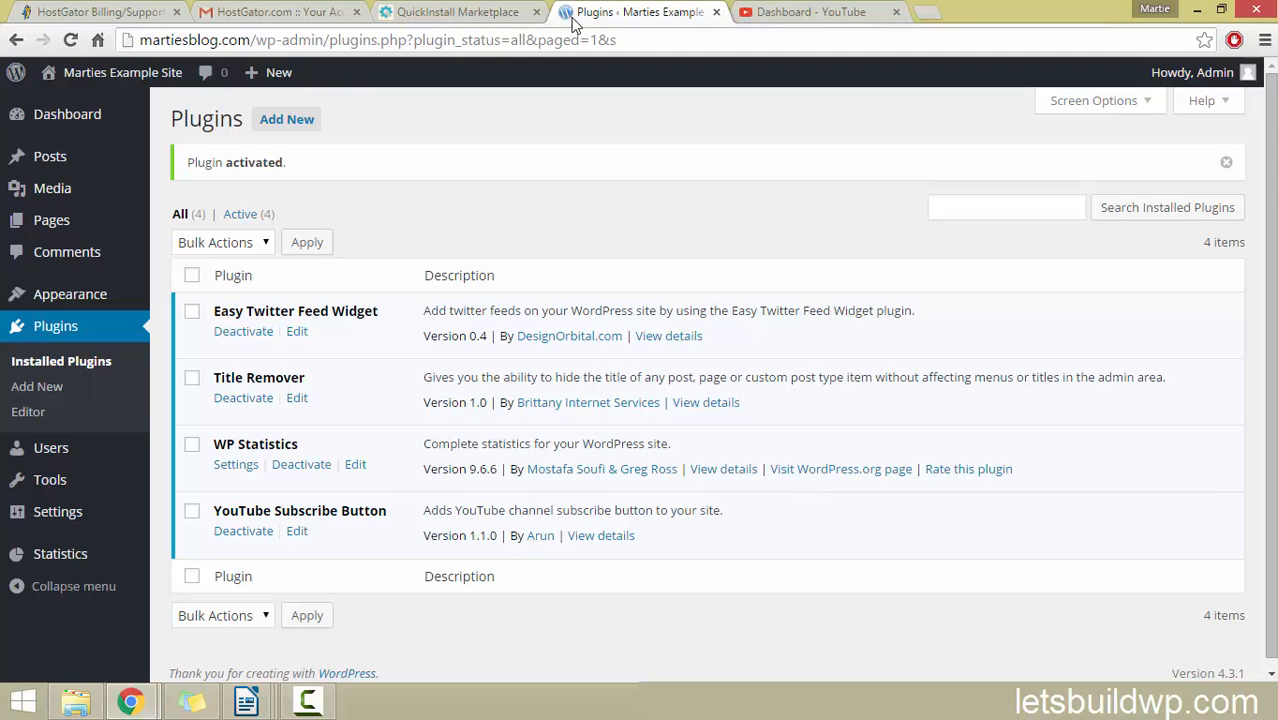
{"action": "left_click", "coordinate": [52, 218]}
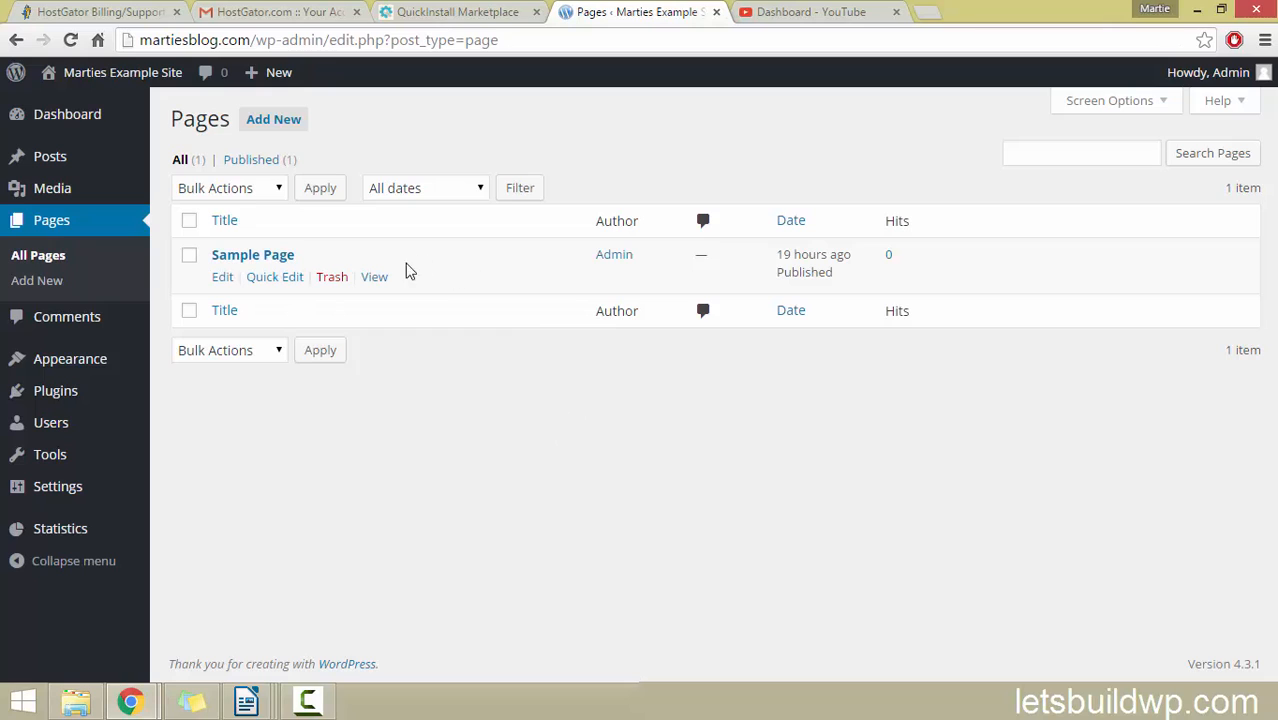
Edit Sample Page and tick 'Hide the title for this item' in the Hide Title? box
{"action": "left_click", "coordinate": [222, 276]}
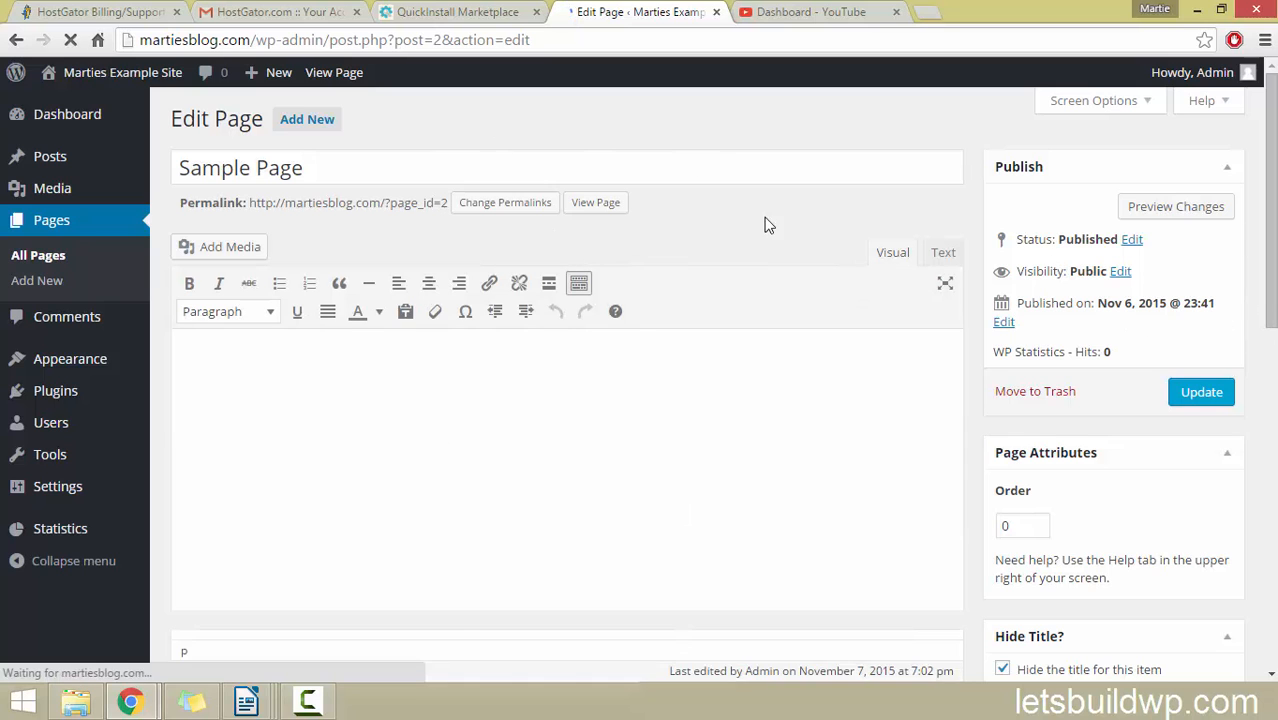
{"action": "scroll", "scroll_direction": "down", "scroll_amount": 3}
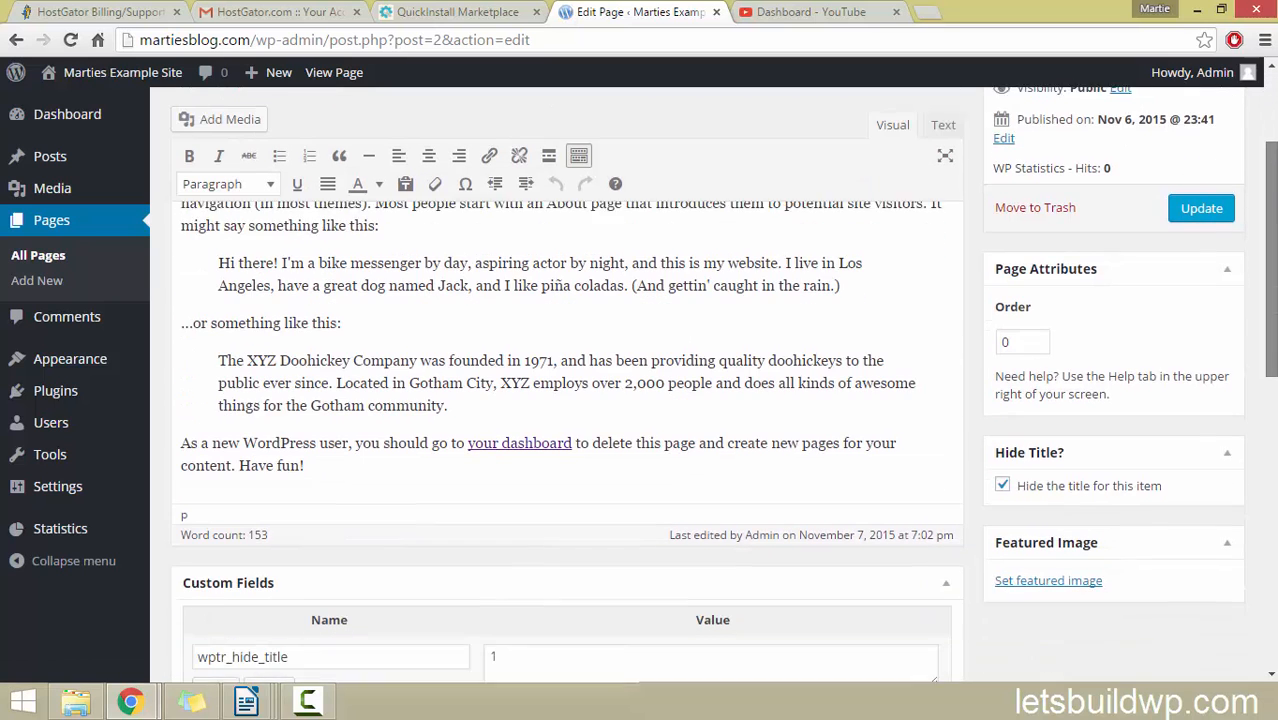
{"action": "scroll", "scroll_direction": "down", "scroll_amount": 3}
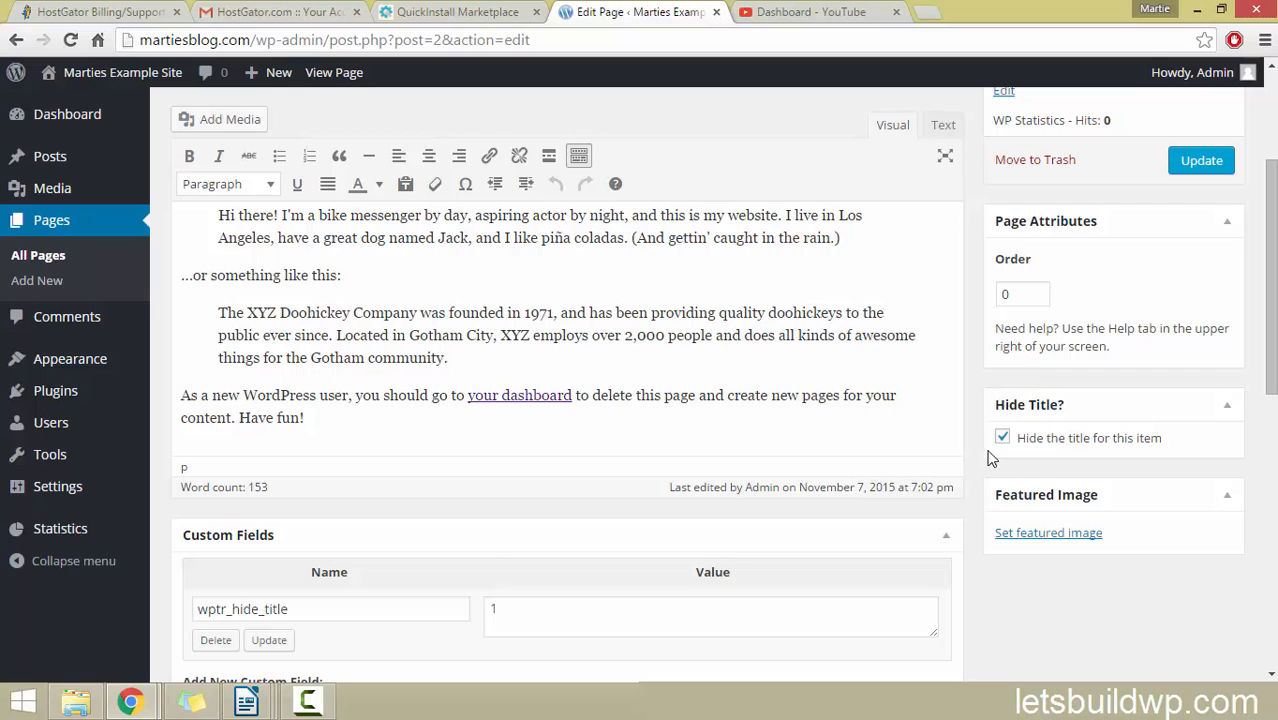
{"action": "mouse_move", "coordinate": [1008, 412]}
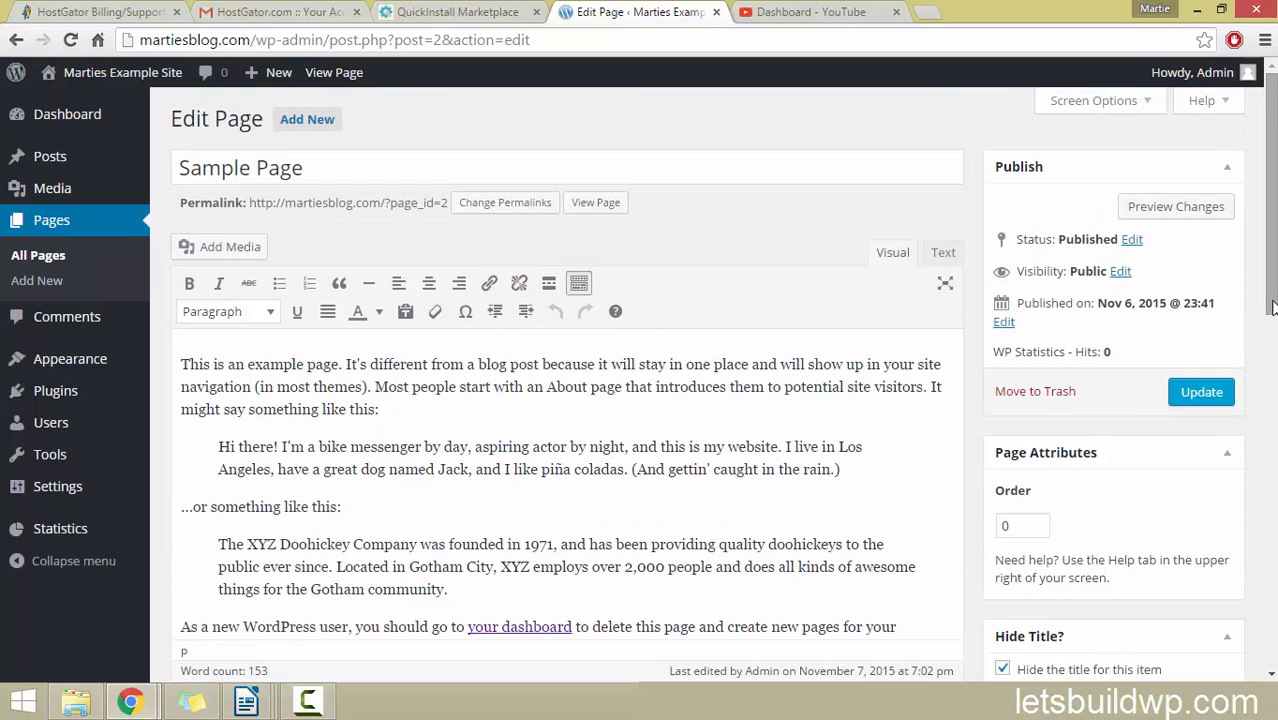
Update Sample Page and view it live with no title heading shown
{"action": "left_click", "coordinate": [1200, 390]}
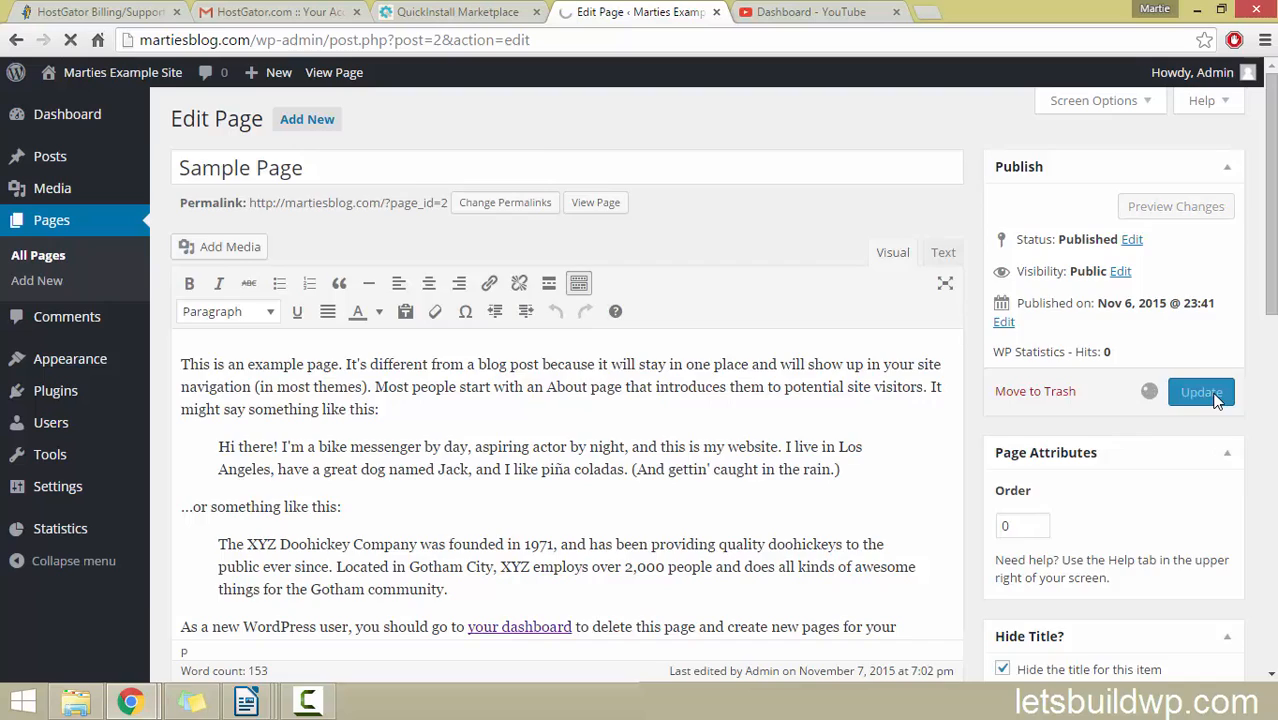
{"action": "left_click", "coordinate": [1200, 390]}
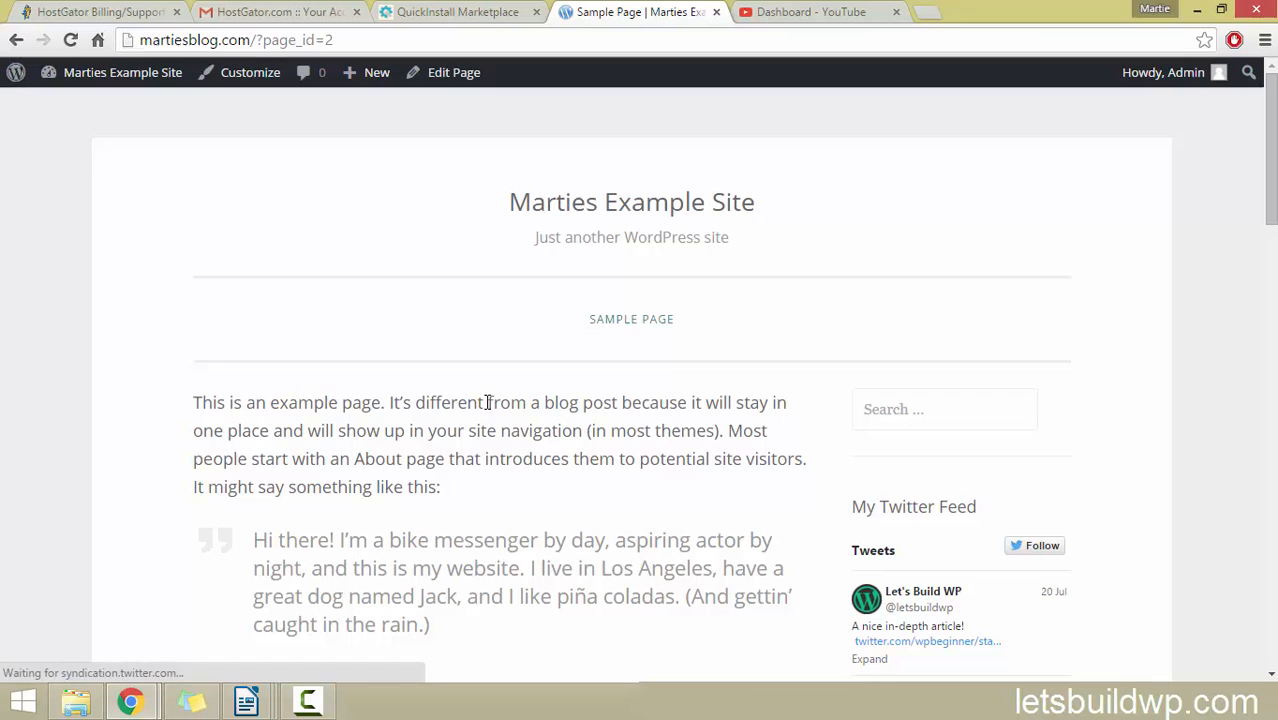
{"action": "scroll", "scroll_direction": "down", "scroll_amount": 3}
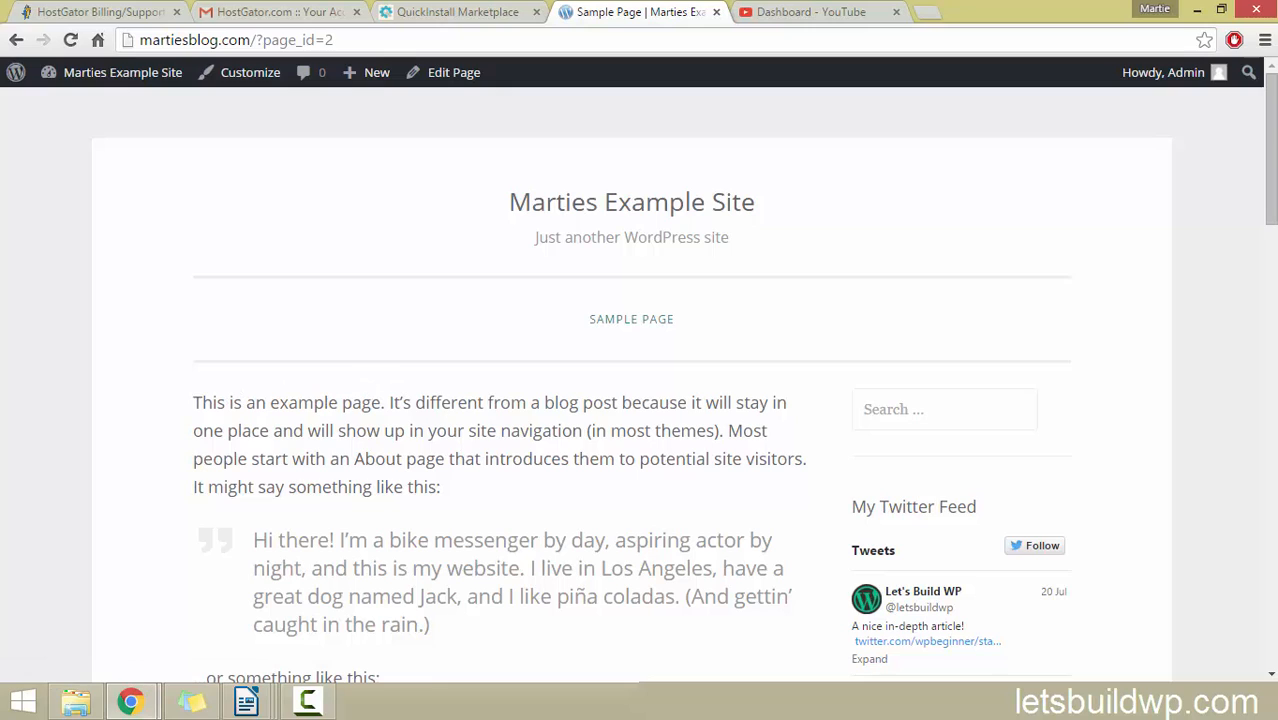